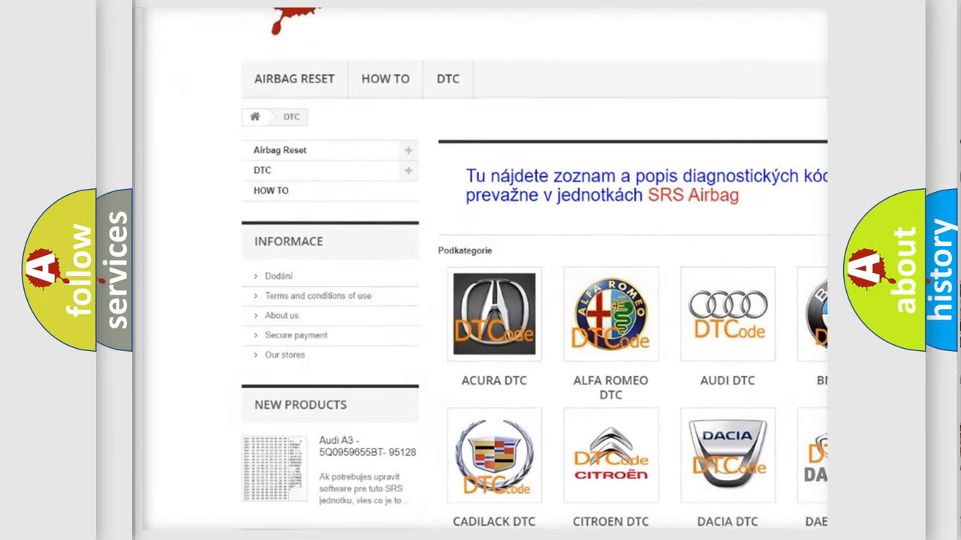
scroll("down", 3)
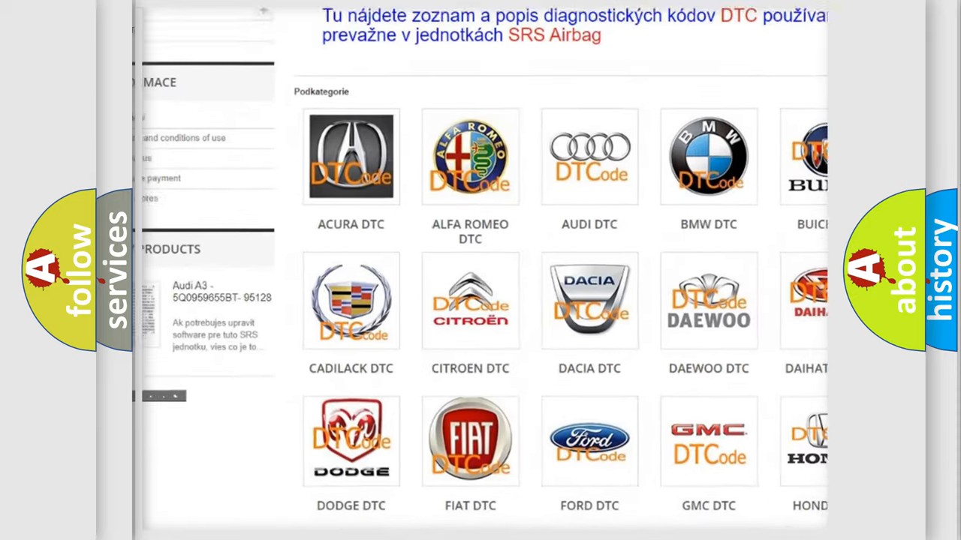
scroll("down", 3)
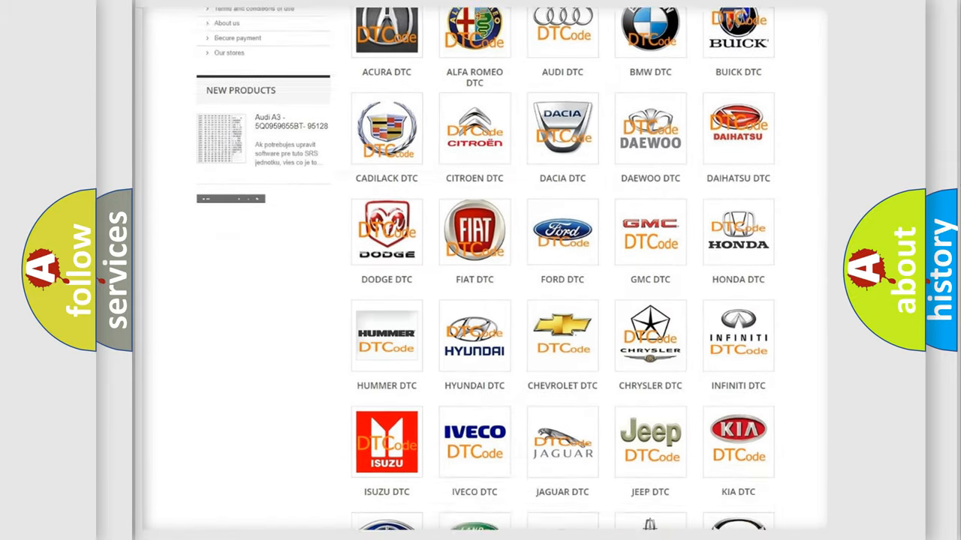
scroll("down", 3)
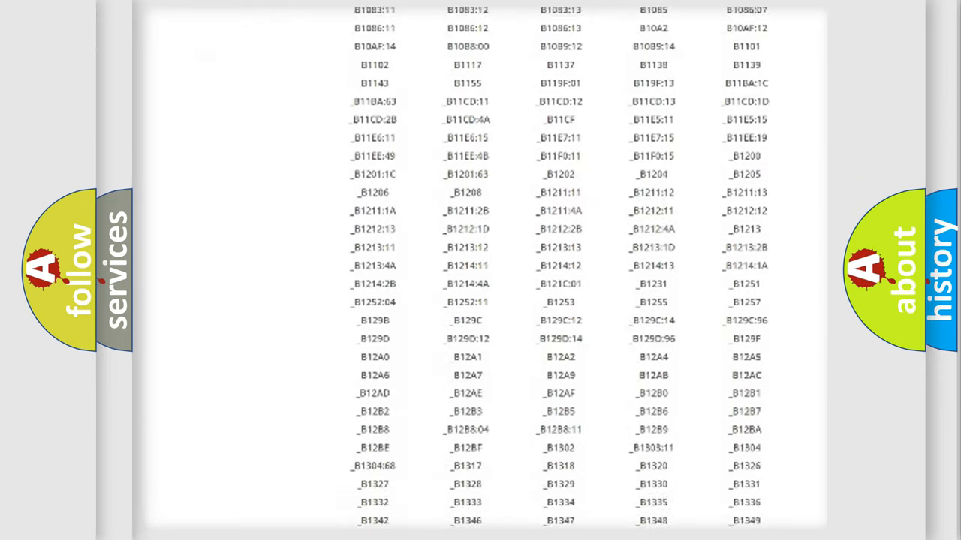
scroll("down", 3)
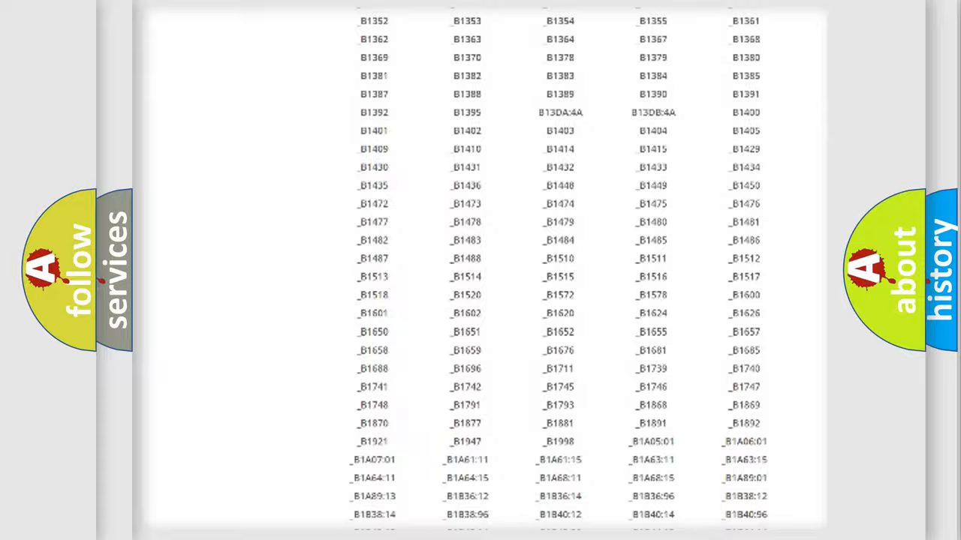